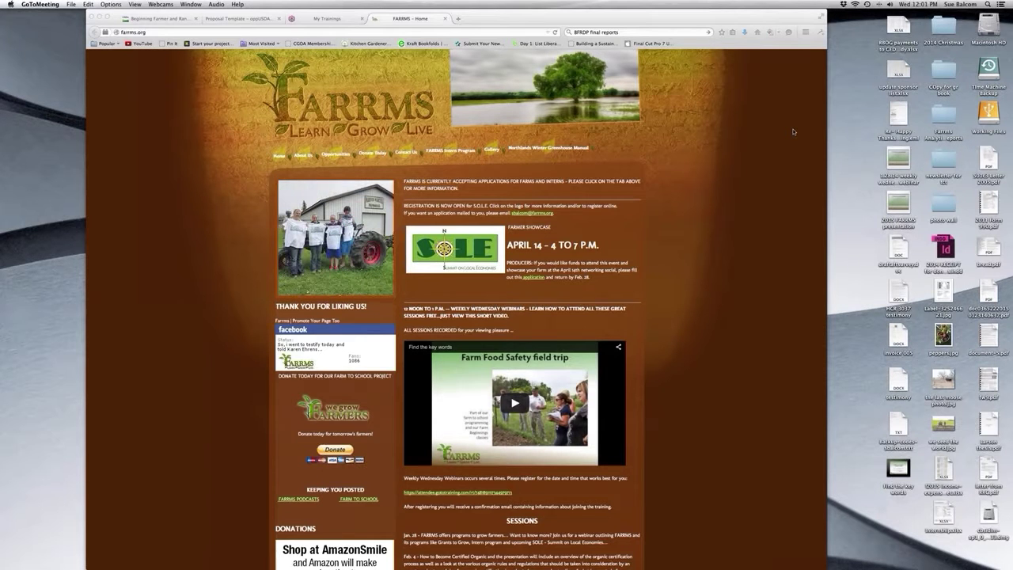
pyautogui.moveTo(692, 156)
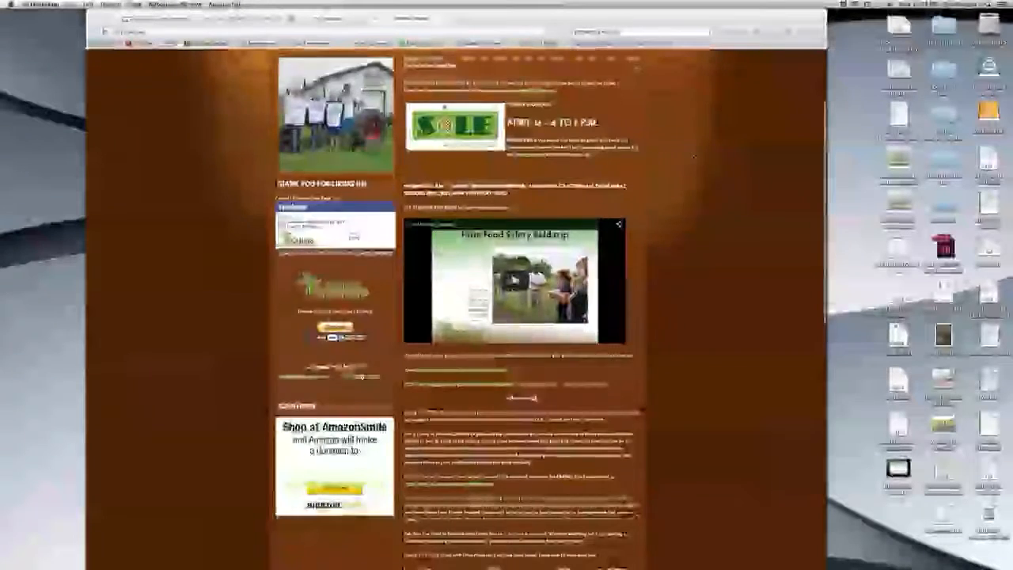
pyautogui.scroll(-3)
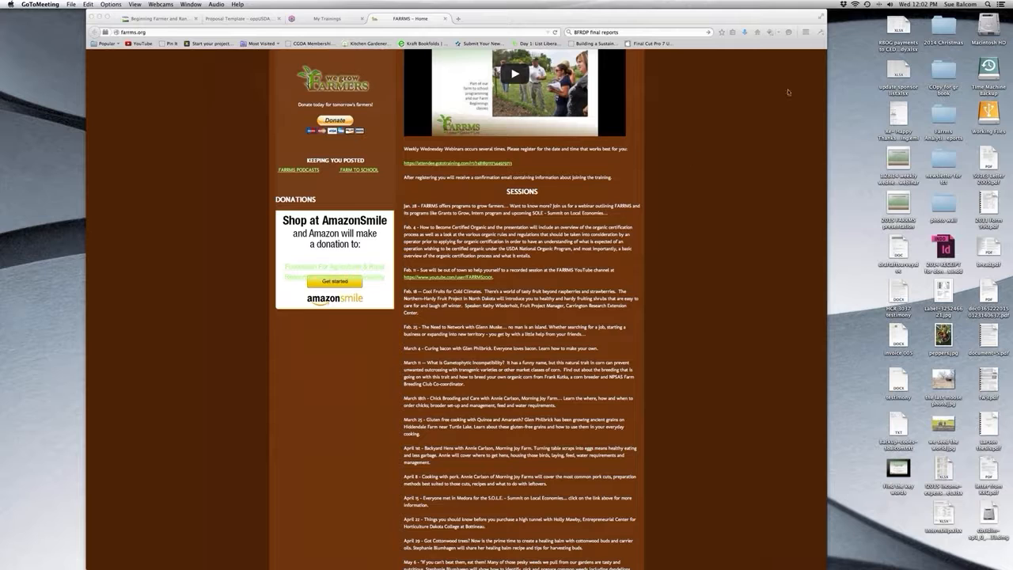
pyautogui.moveTo(1002, 49)
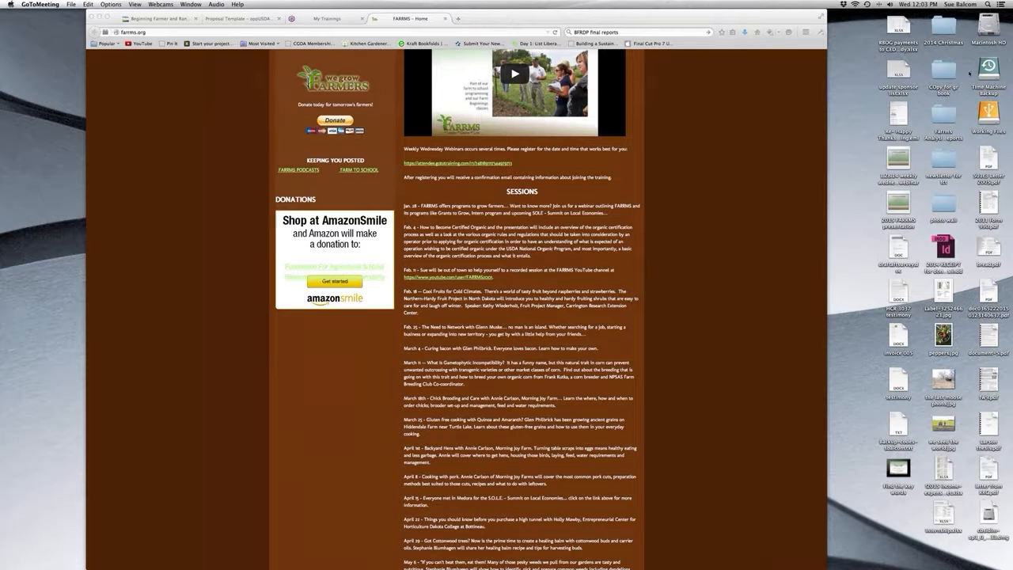
pyautogui.moveTo(984, 62)
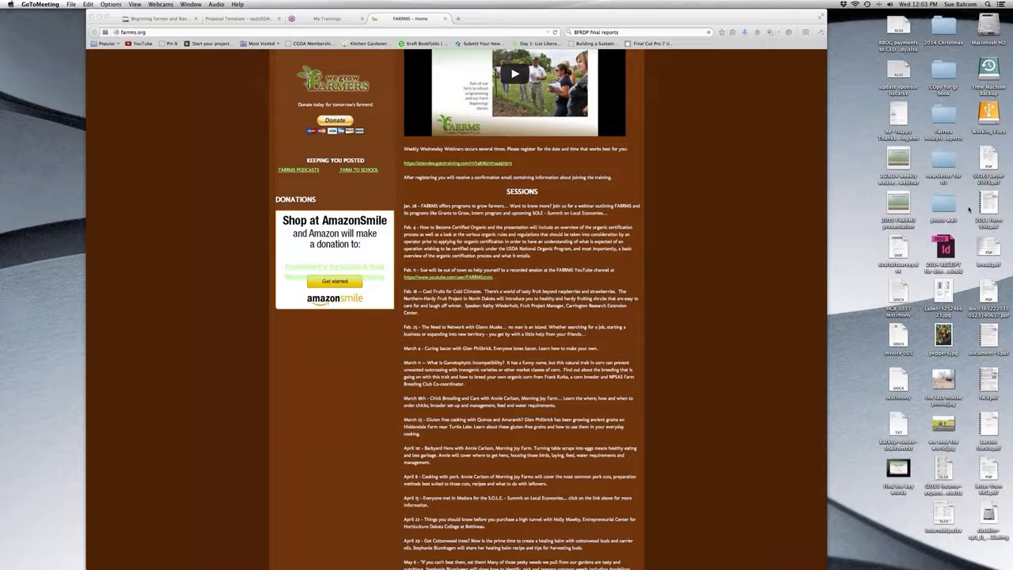
pyautogui.moveTo(965, 209)
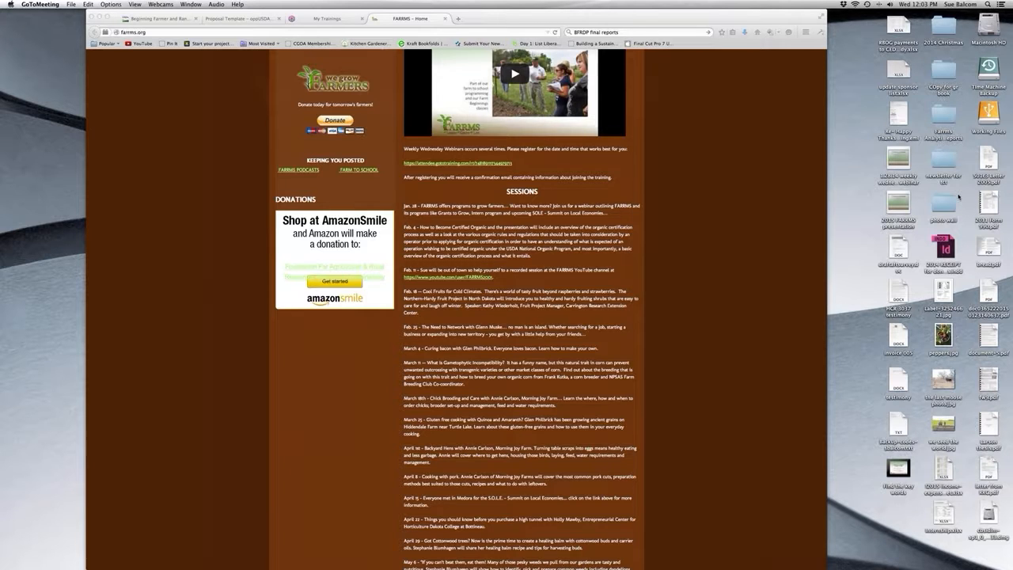